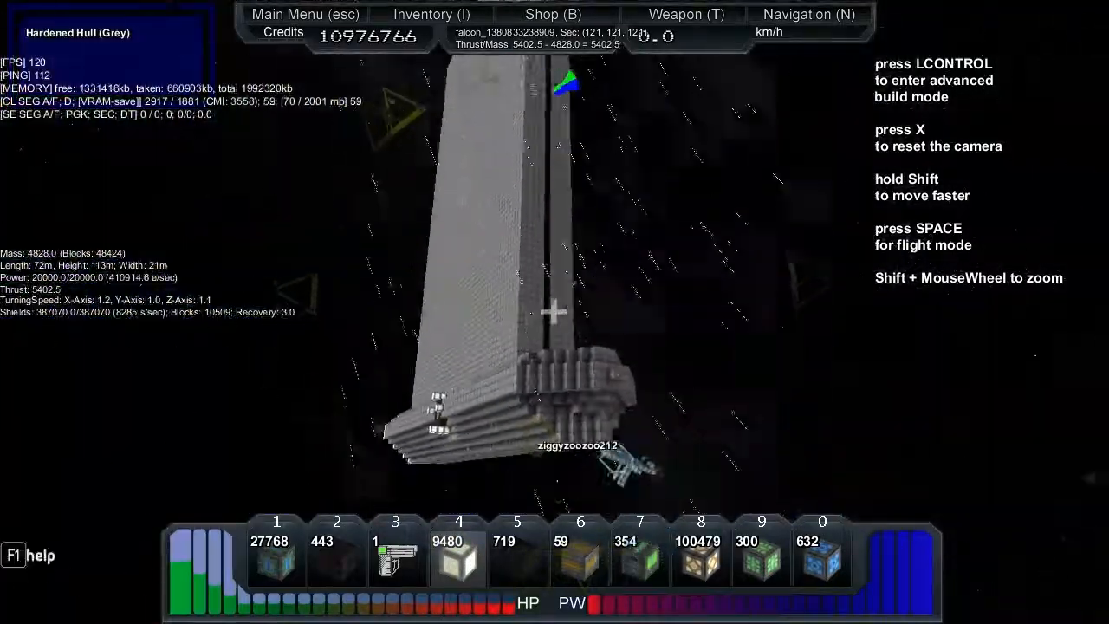
Step: Switch from build mode to piloting the ship and show its weapons list
key(space)
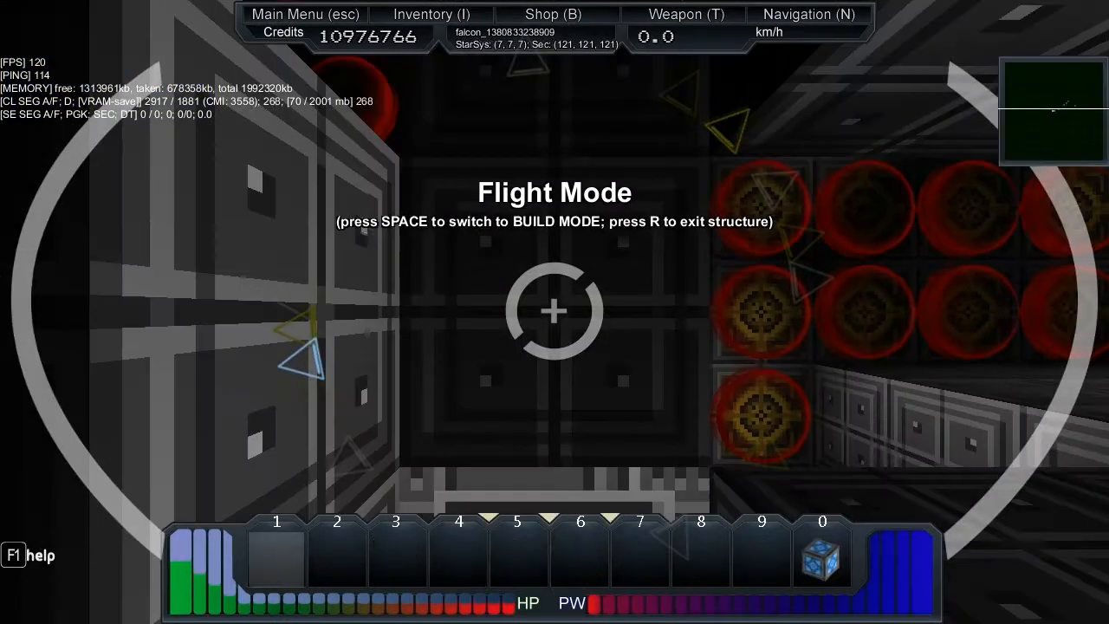
click(686, 14)
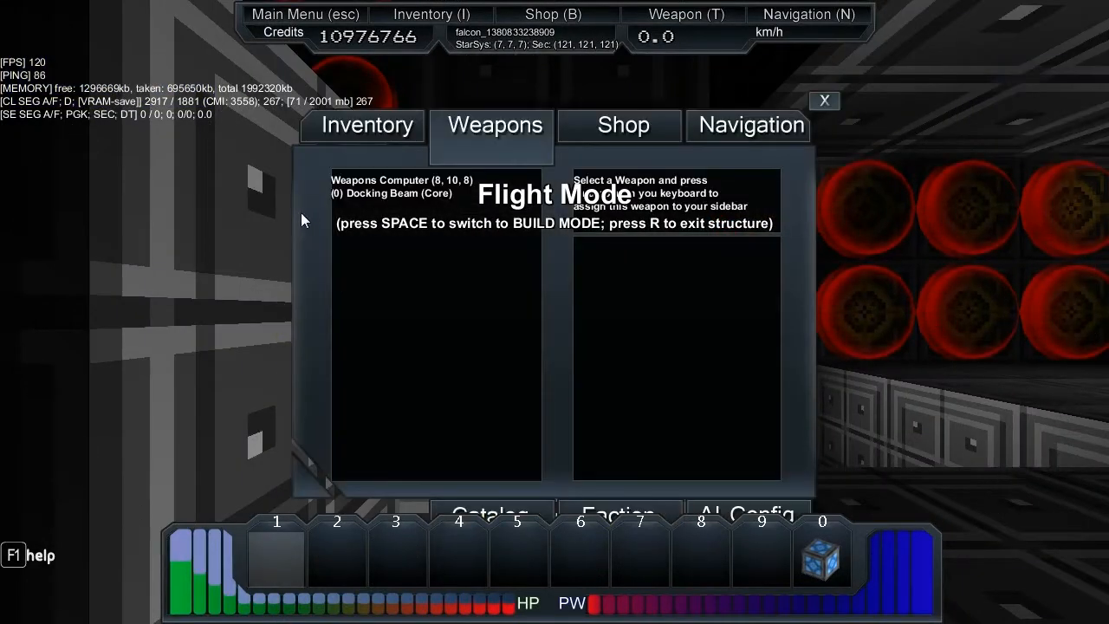
click(407, 180)
text(/)
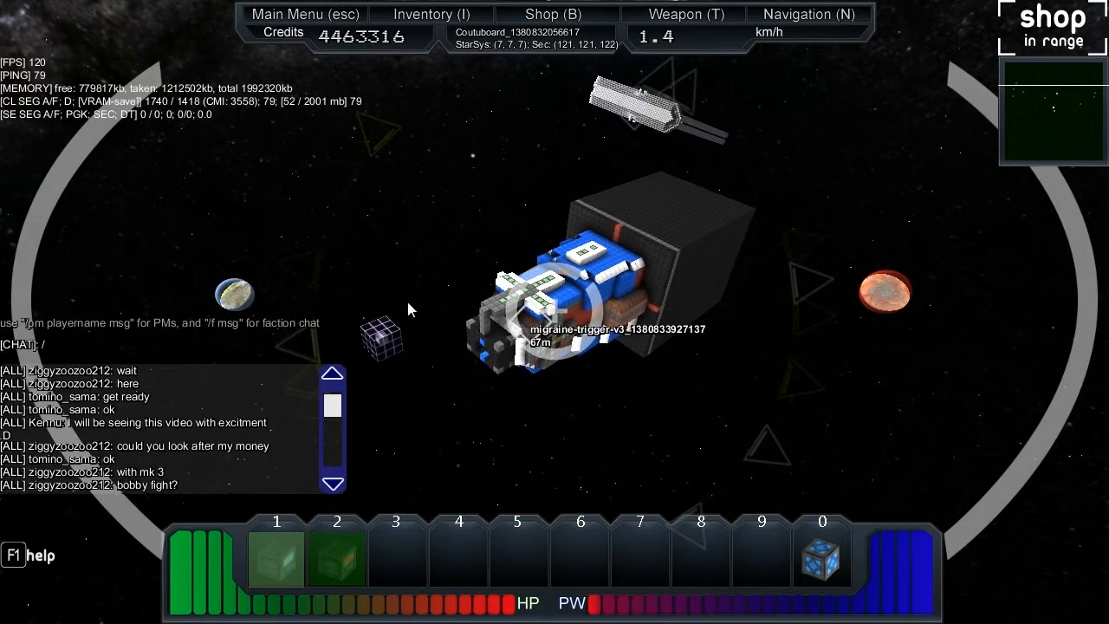
Step: Enter the /start_ship chat command to activate the AI-controlled ship
text(start)
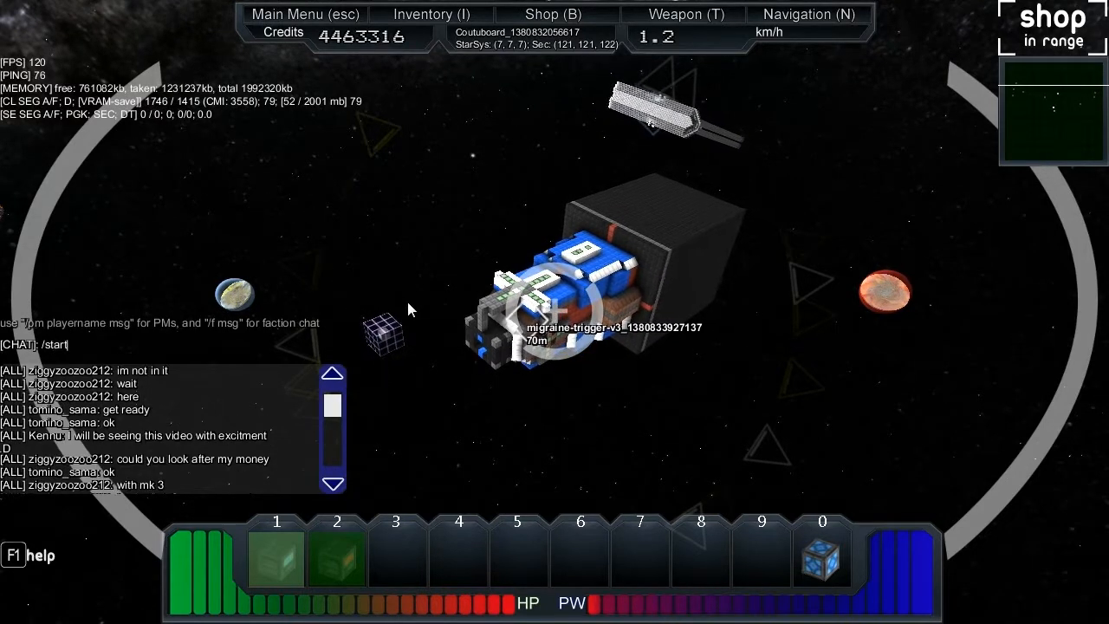
text(_ship)
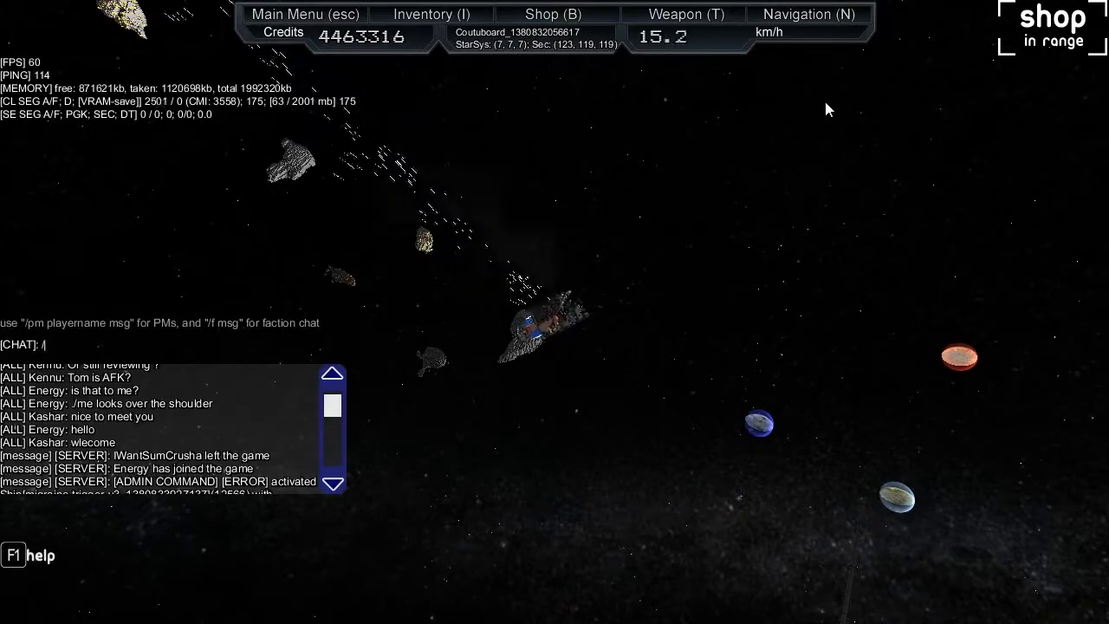
Step: Send the /stop_ship chat command to halt the AI ship
text(stop_ship)
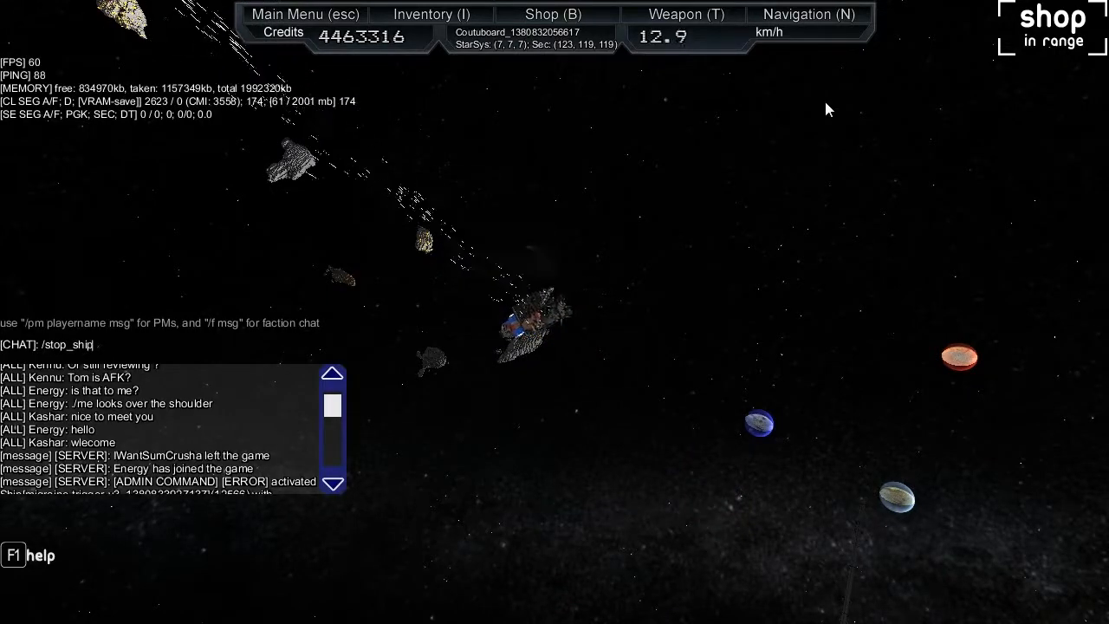
key(enter)
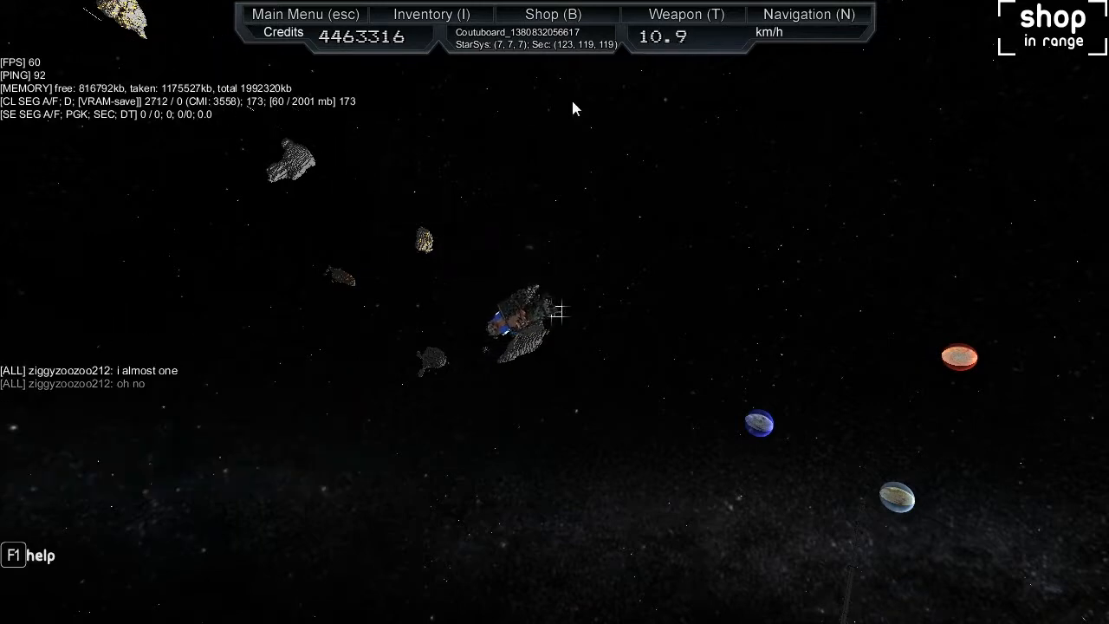